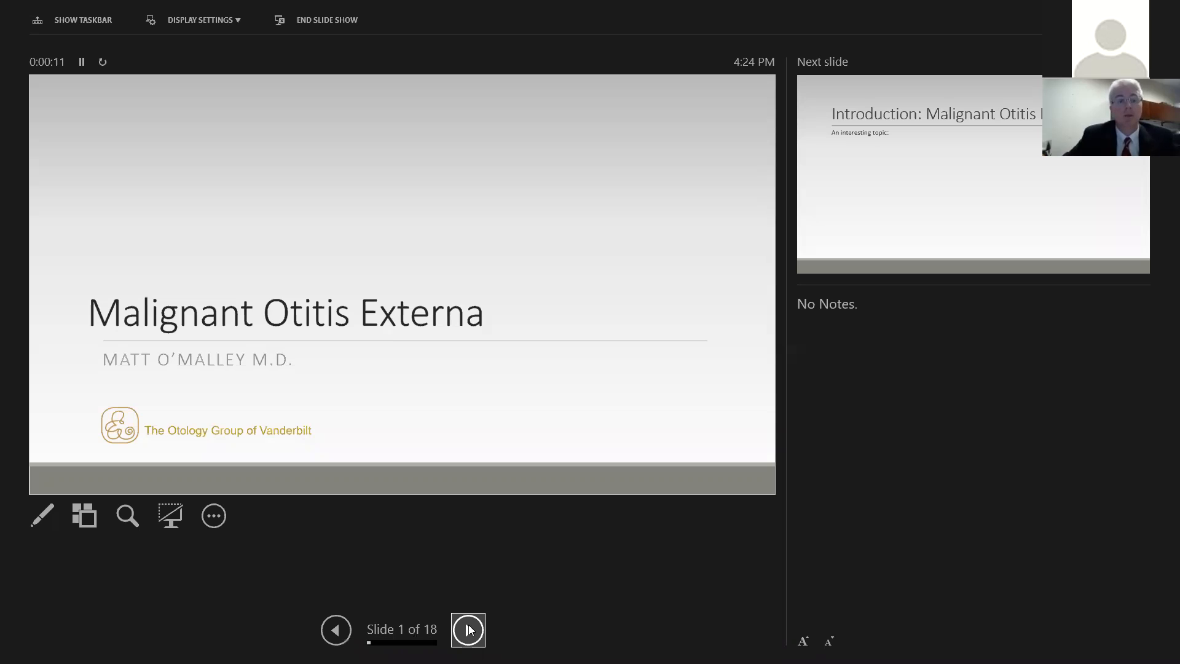
Advance to slide 2 and reveal bullets from ear practitioners through 'Lack of education leads to myths'.
left_click(467, 630)
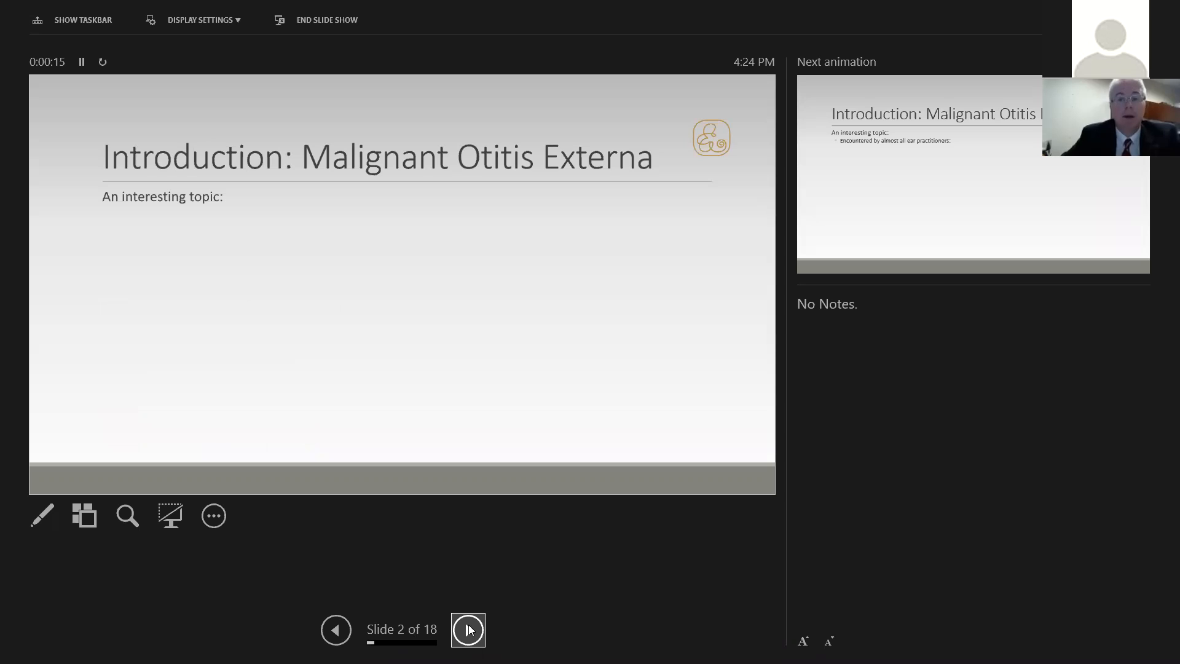
left_click(467, 629)
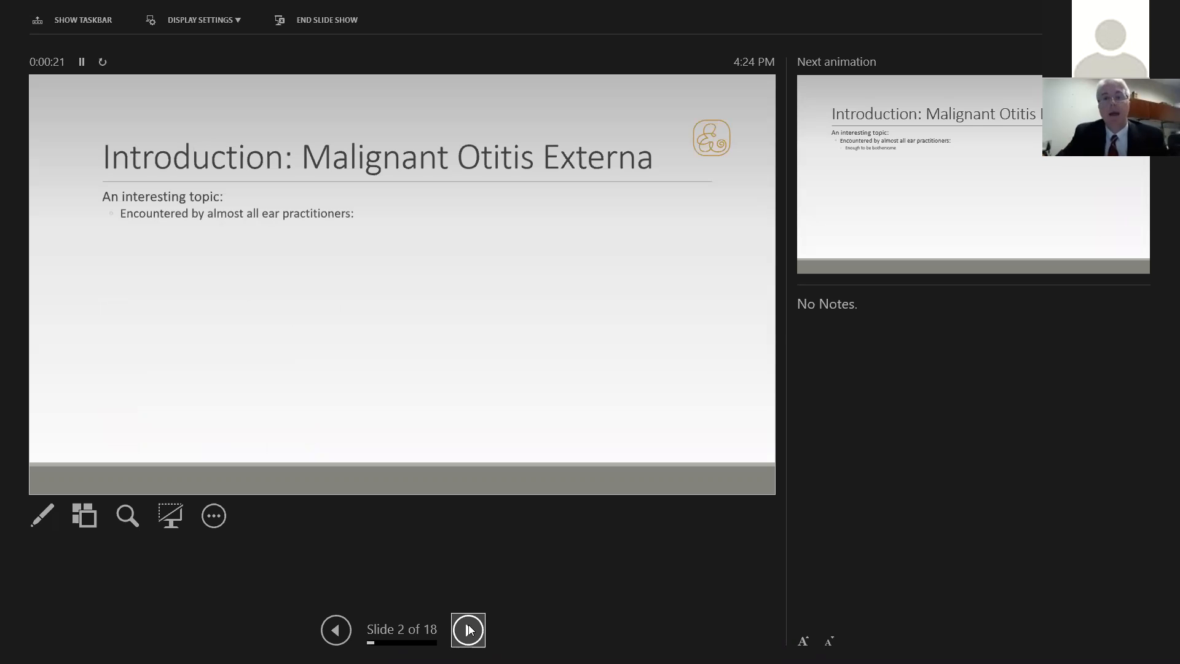
left_click(467, 629)
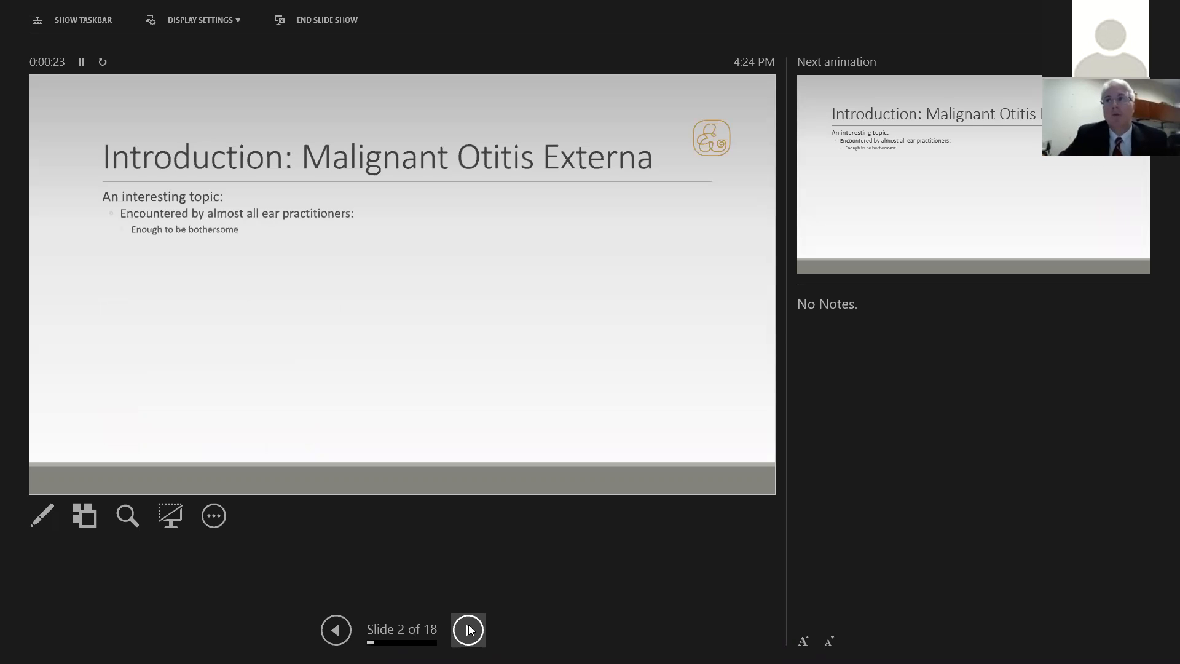
left_click(467, 629)
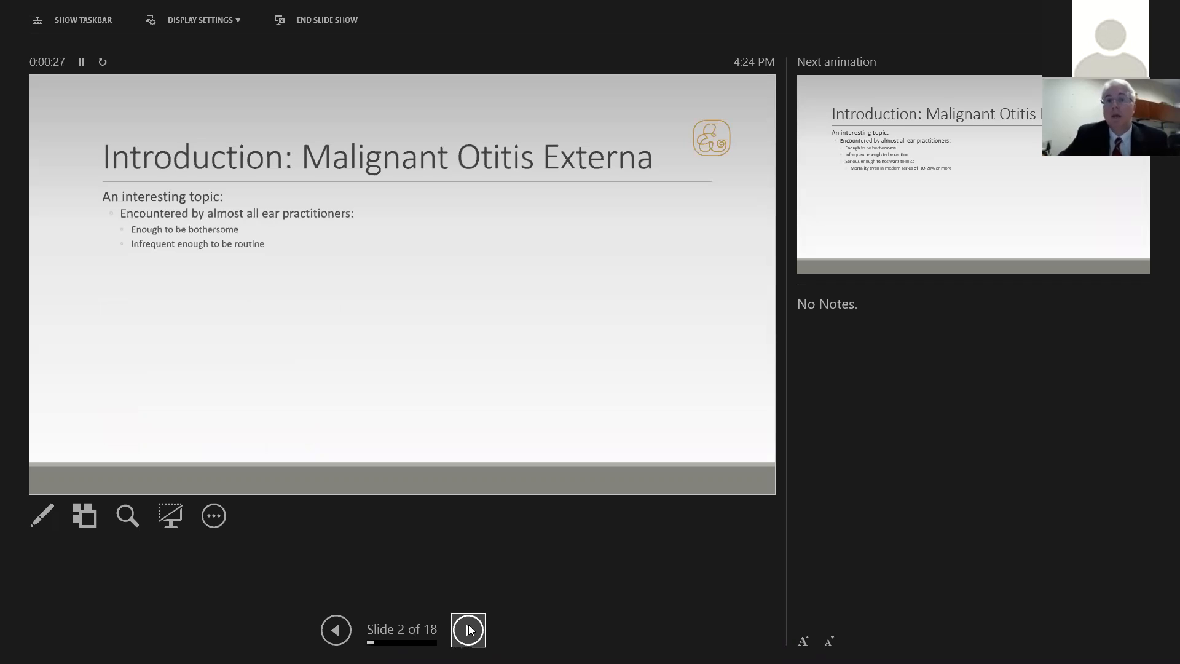
left_click(468, 630)
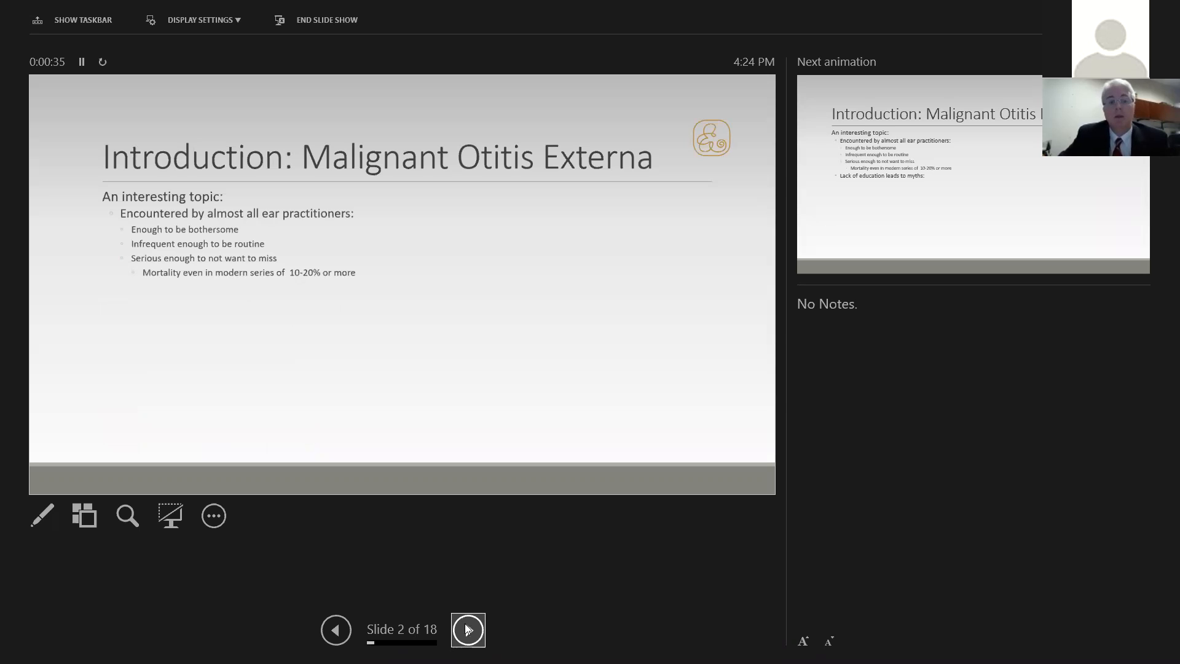
left_click(467, 629)
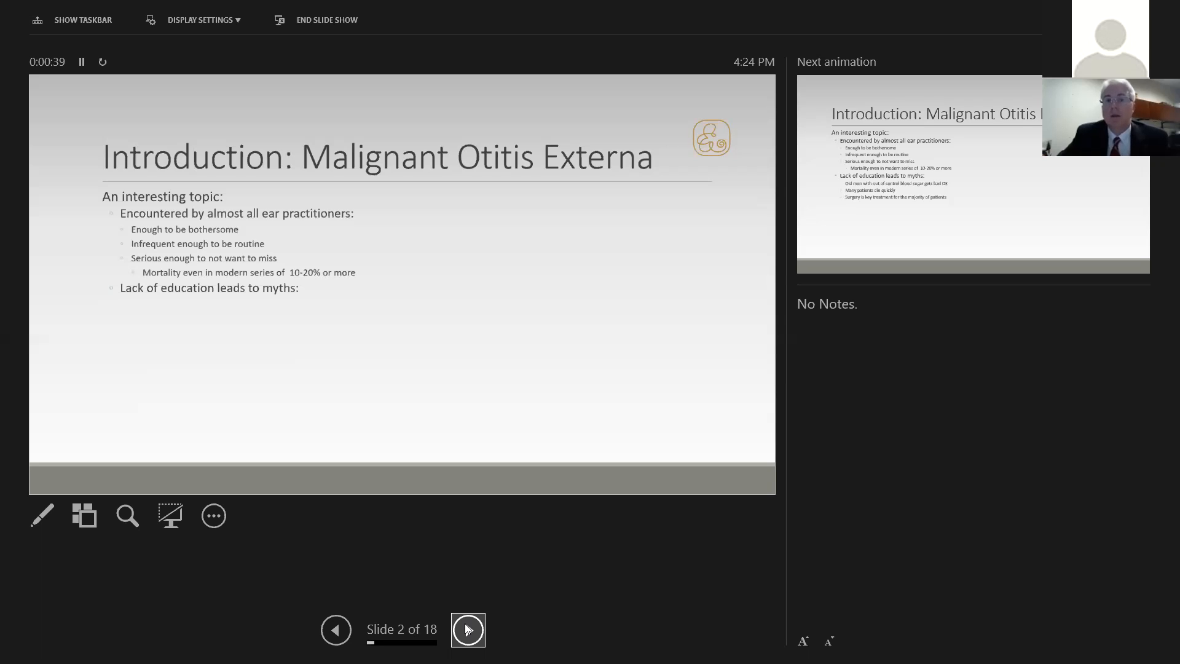
Reveal the common myths list and the 'Controversy exists: my views may not be well shared' point.
left_click(467, 629)
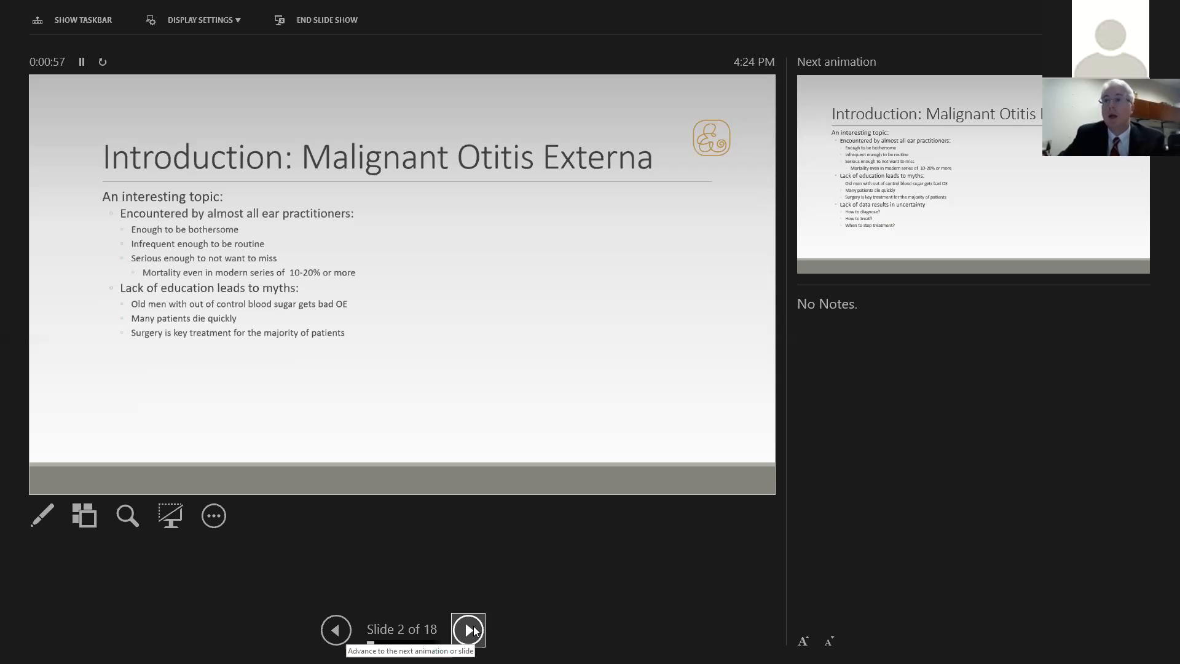
left_click(468, 629)
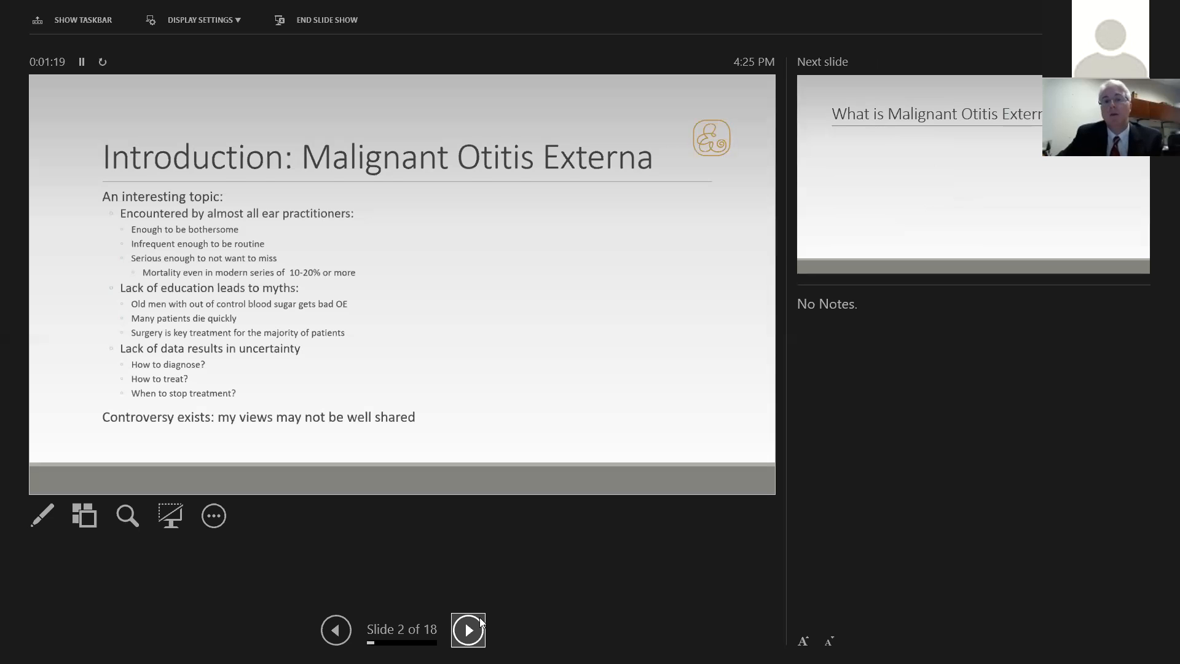
Go to slide 3 and reveal the 'No universal agreement', definition and soft-tissue destruction points.
left_click(467, 630)
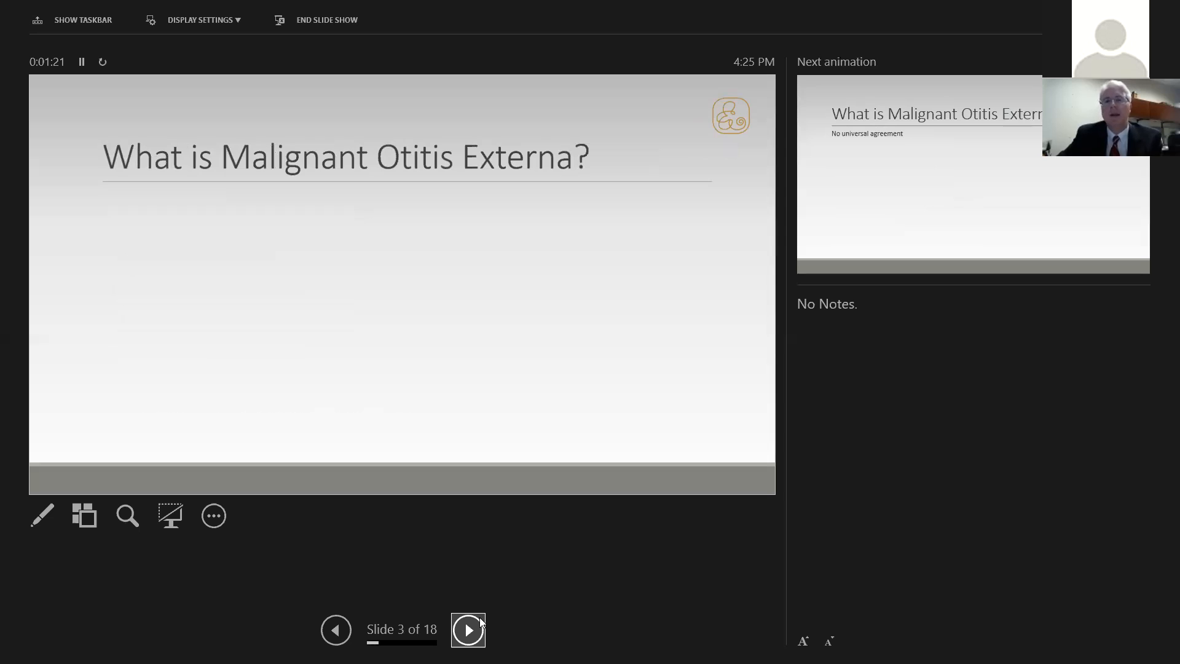
left_click(467, 630)
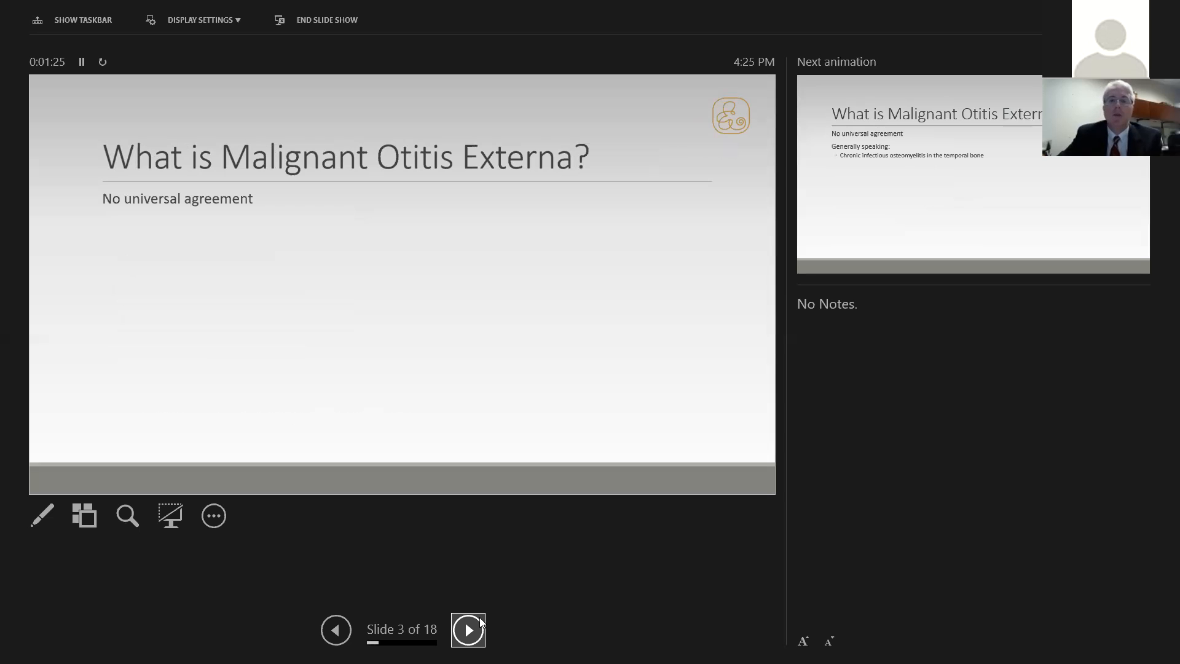
left_click(466, 629)
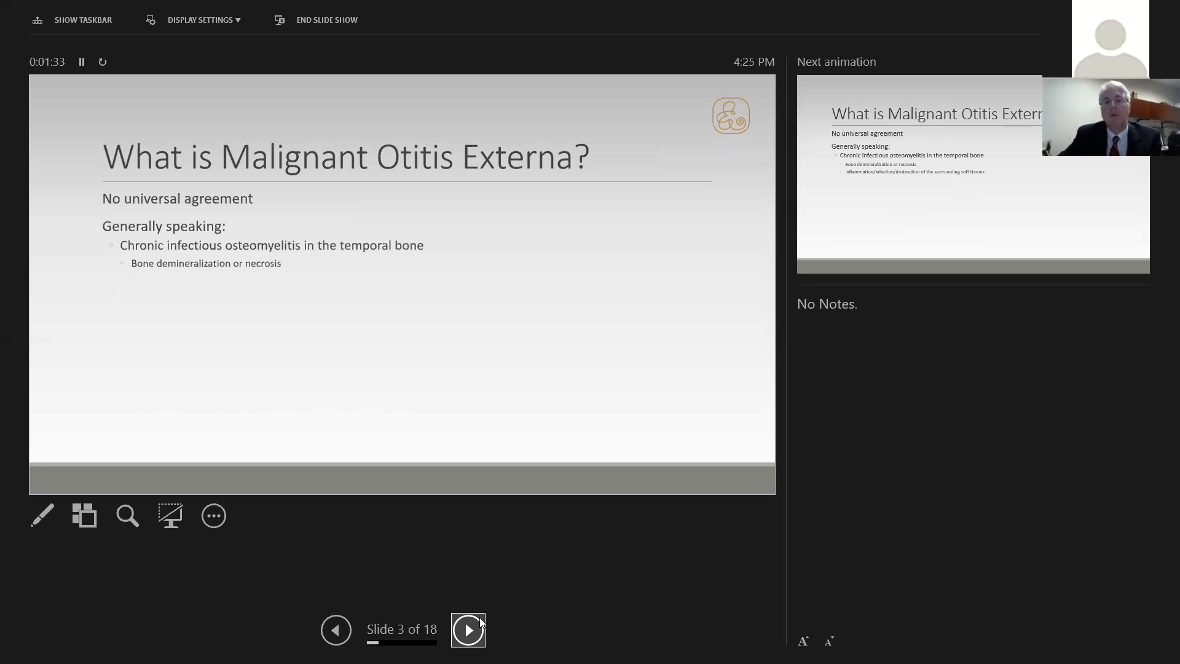
left_click(469, 629)
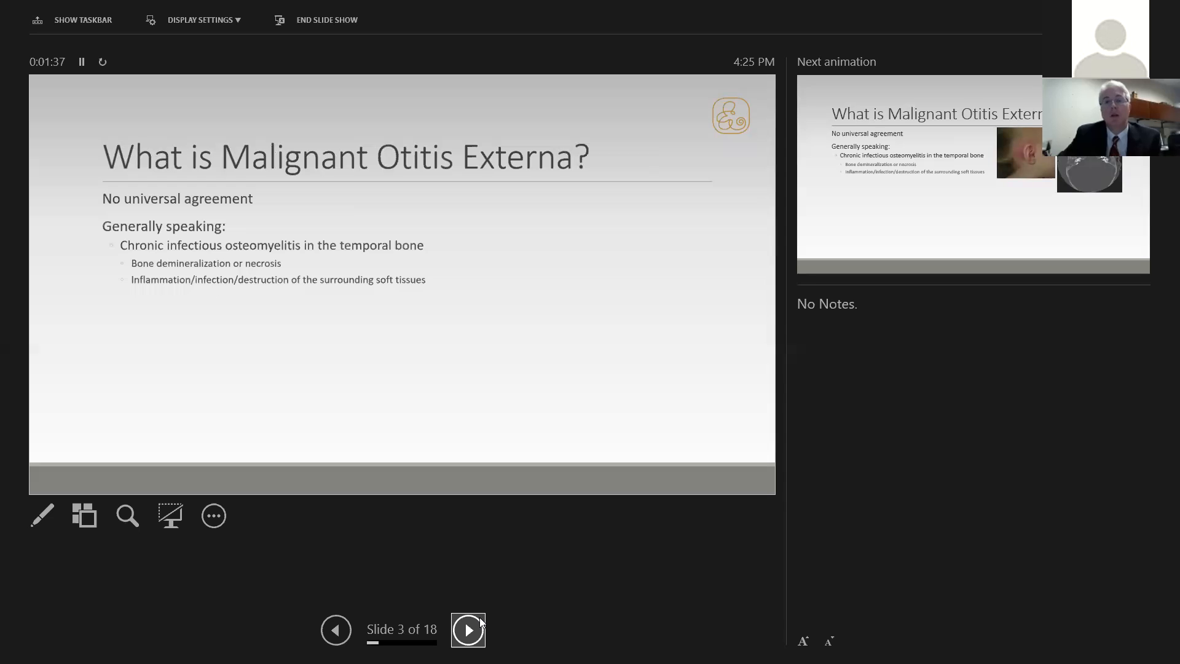
Reveal slide 3's ear photo, CT scans, skull base history and Chandler's 1968 definition.
left_click(467, 630)
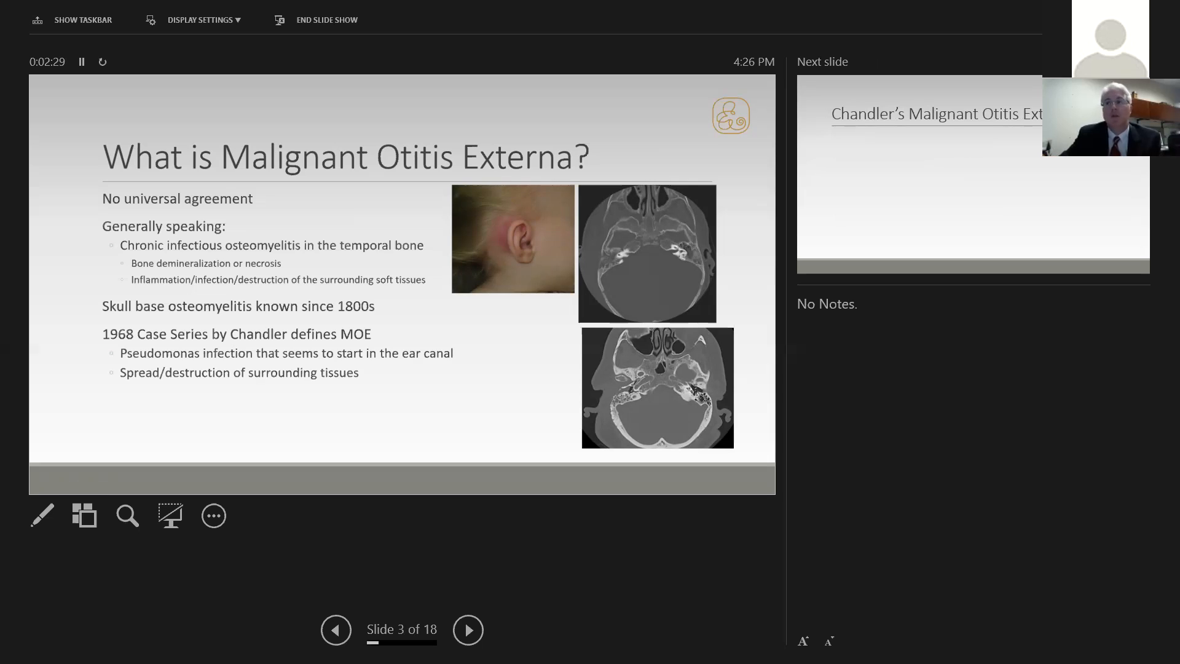
Advance to slide 4, 'Chandler's Malignant Otitis Externa', with case points and 1968 reference.
left_click(467, 630)
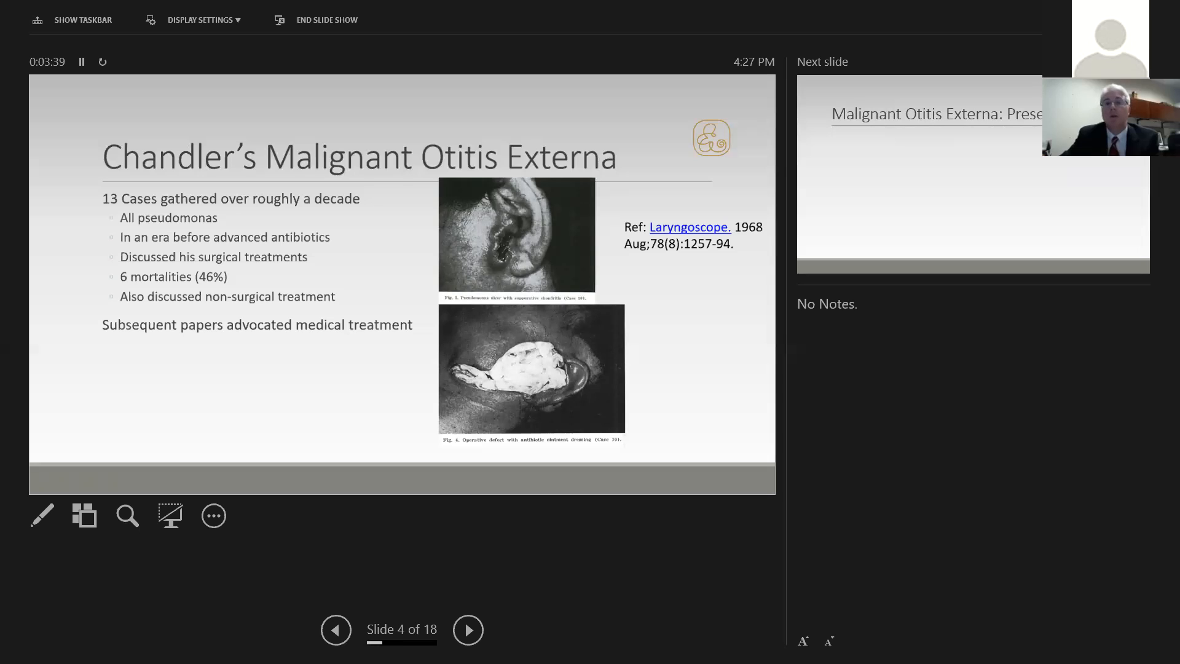
Step through the Presentation slide and Spectrum of Disease scans to slide 8's axial CT and MRI.
left_click(467, 629)
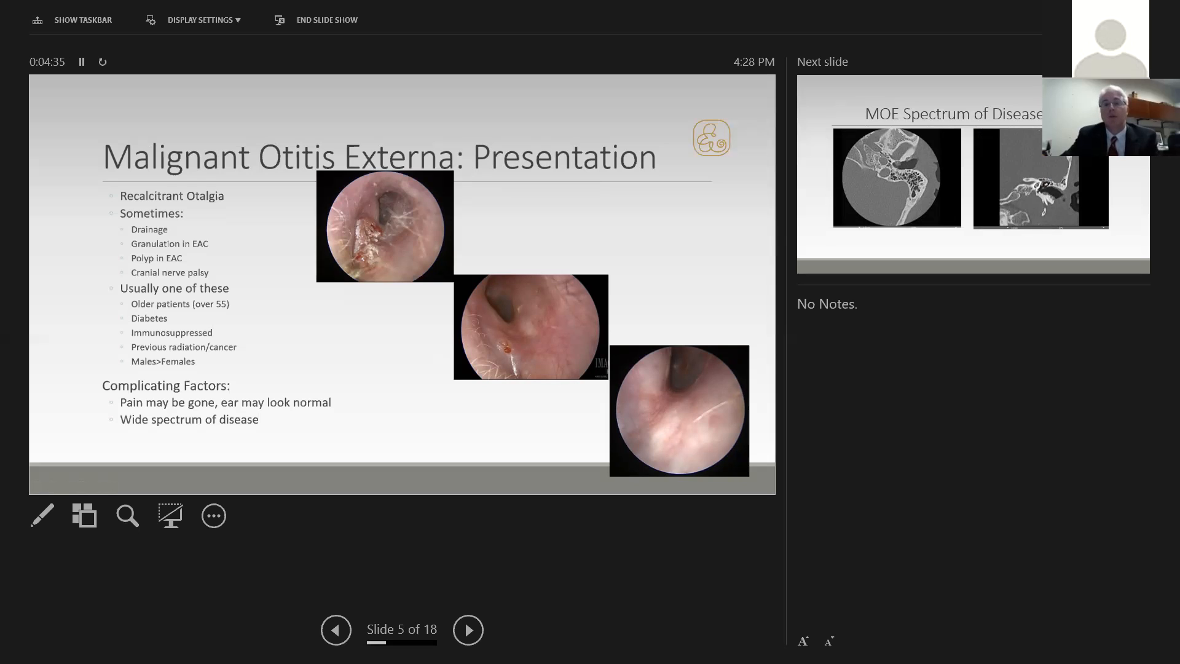
left_click(467, 630)
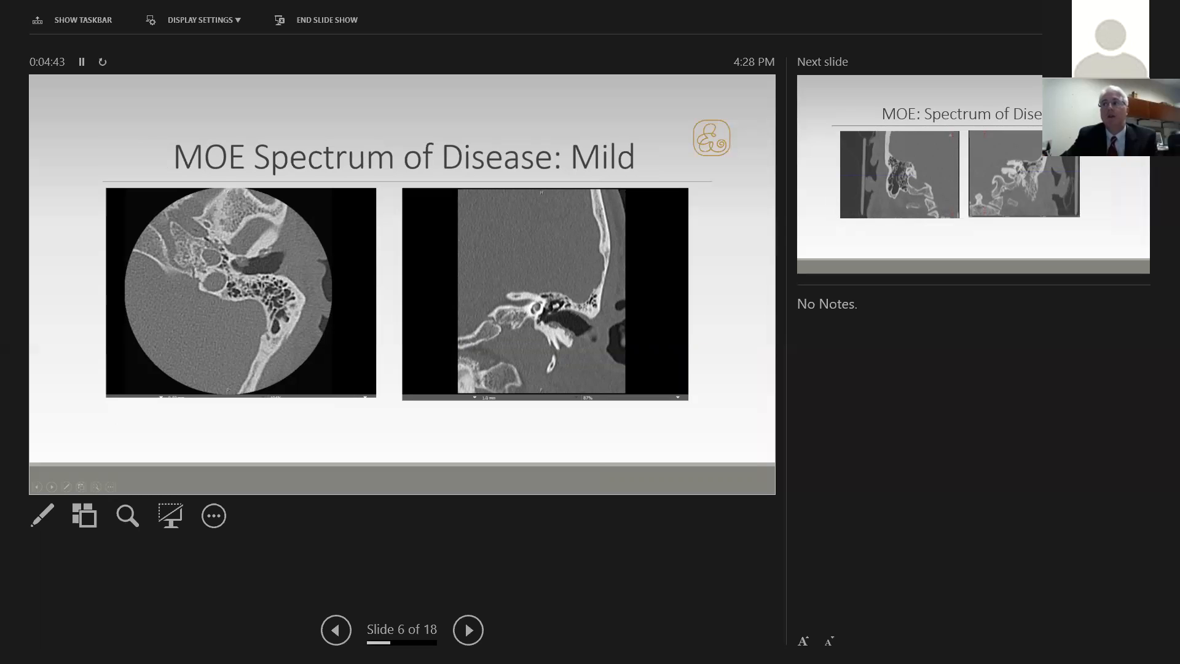
left_click(466, 630)
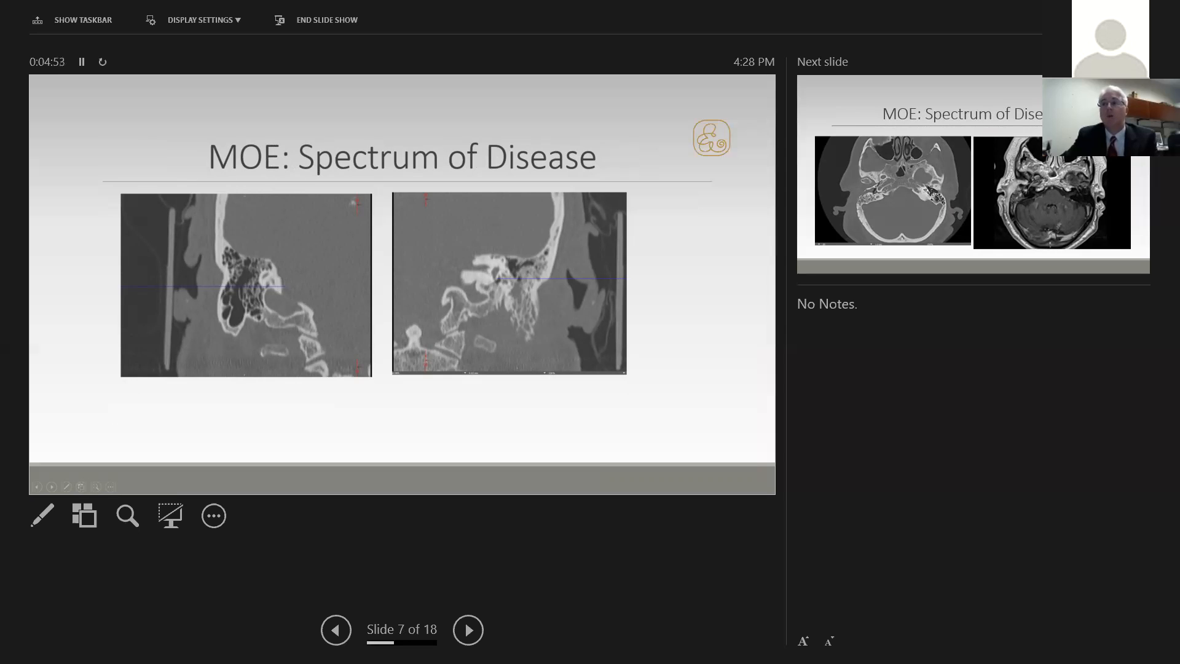
left_click(466, 630)
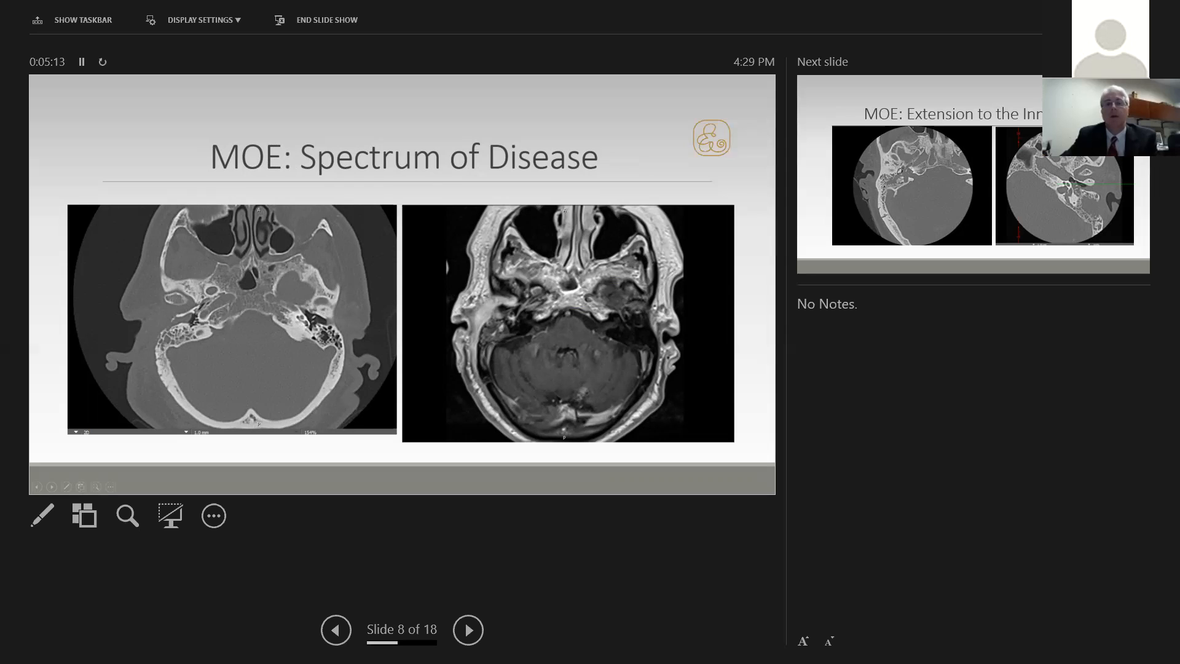
Advance past slide 9, inner ear extension, to slide 10, 'MOE: Intracranial Complications'.
left_click(467, 630)
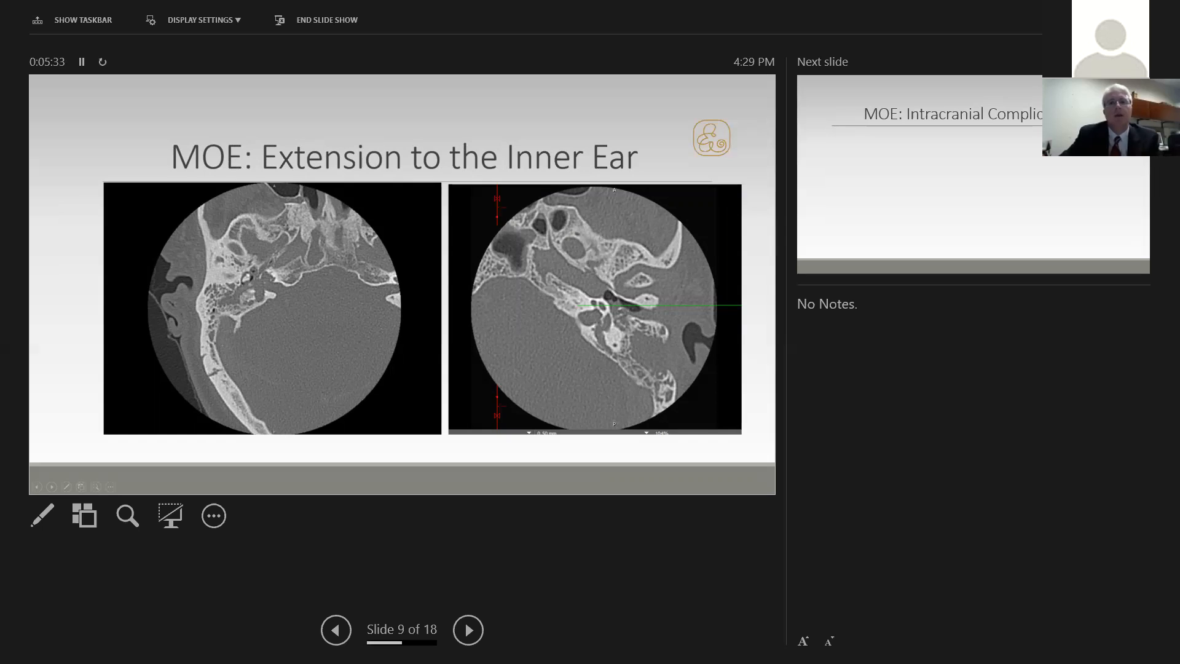
left_click(467, 629)
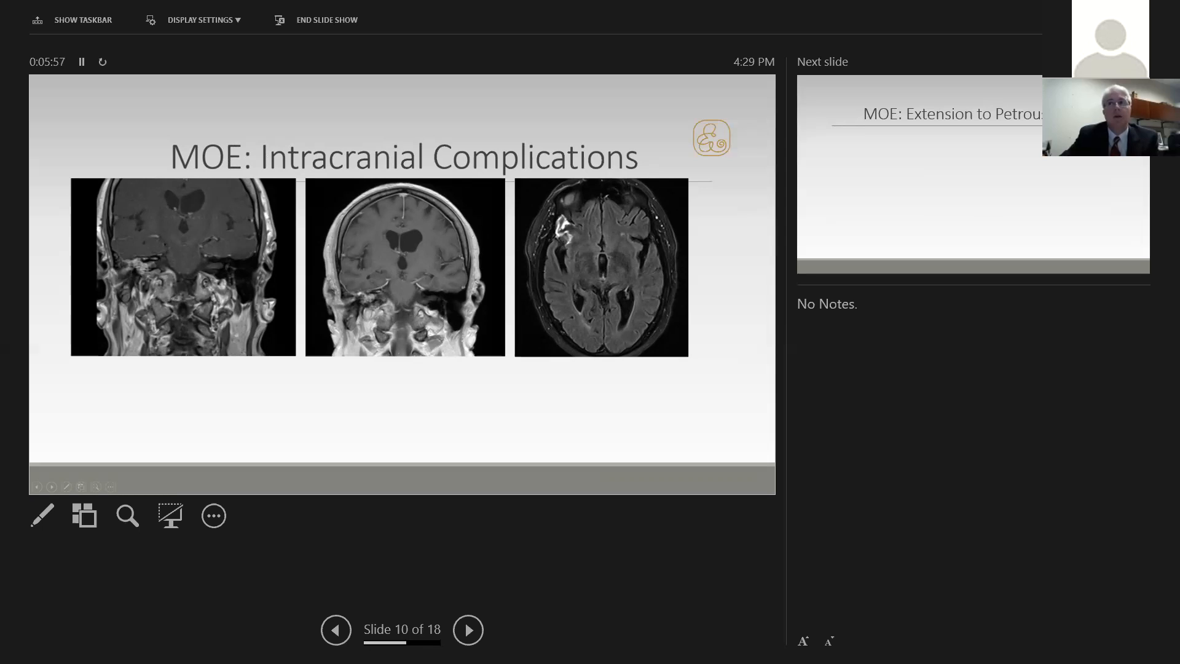
Advance to slide 11, 'MOE: Extension to Petrous Apex', showing its three scans.
left_click(466, 629)
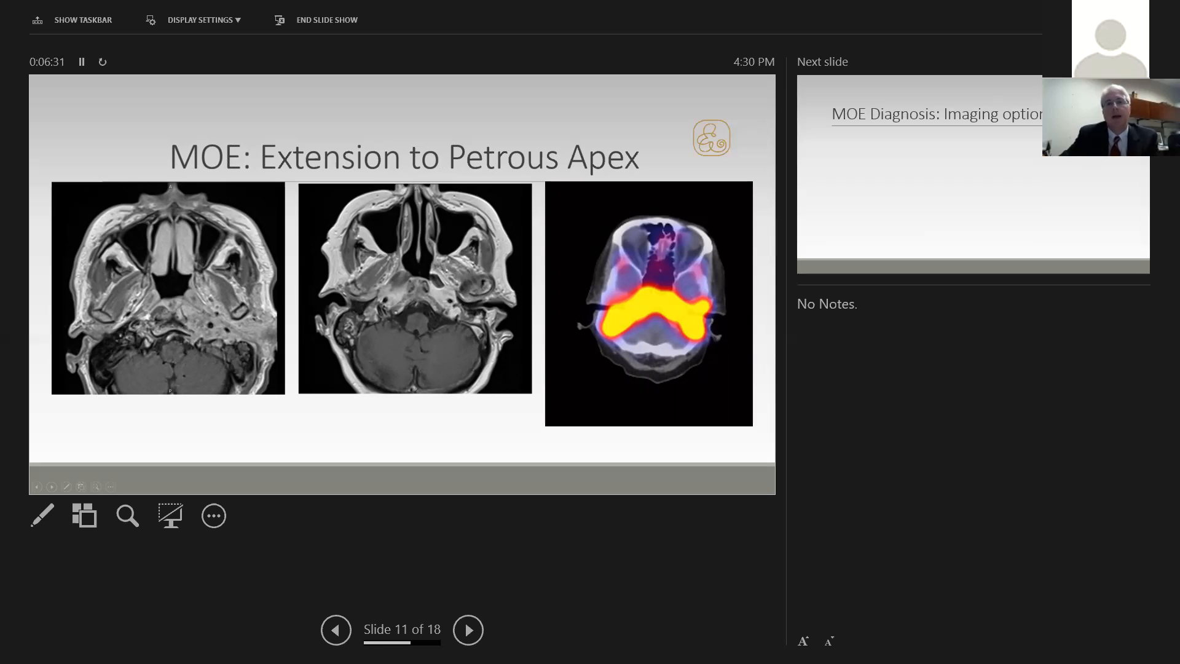
left_click(467, 629)
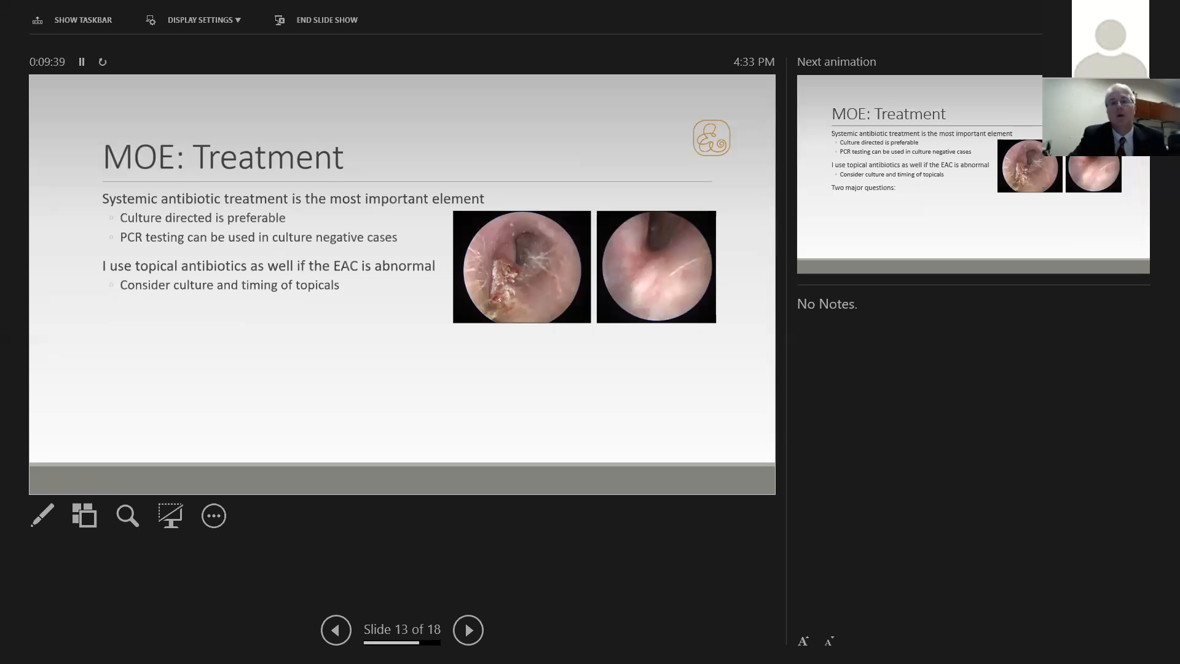
Reveal 'Two major questions' on slide 13: treatment duration and the role of surgery.
left_click(467, 629)
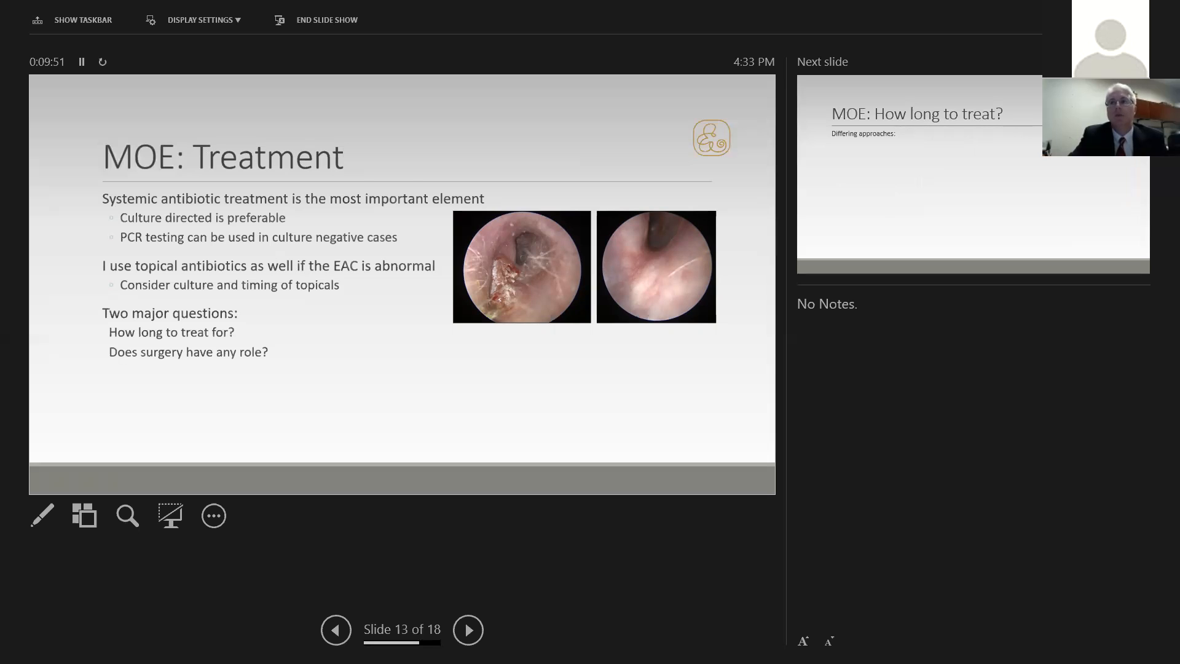
Advance to slide 14 of 18, 'MOE: How long to treat?', with its scan images.
left_click(466, 629)
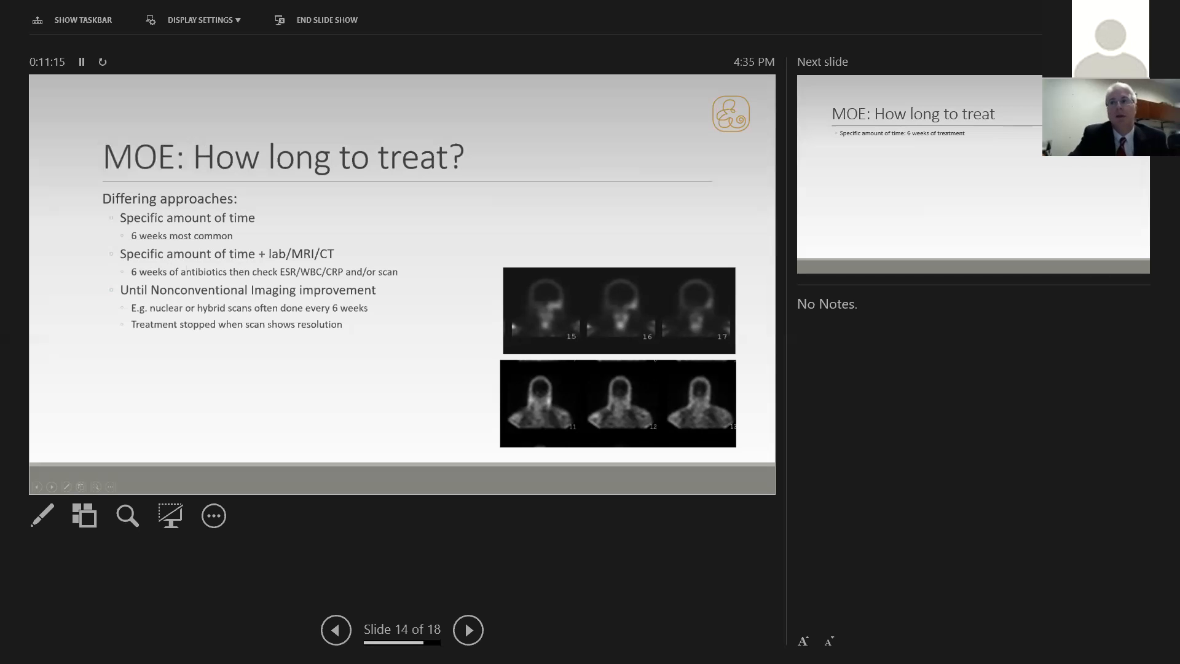
Advance the show to slide 15 of 18, 'MOE: How long to treat'.
left_click(466, 629)
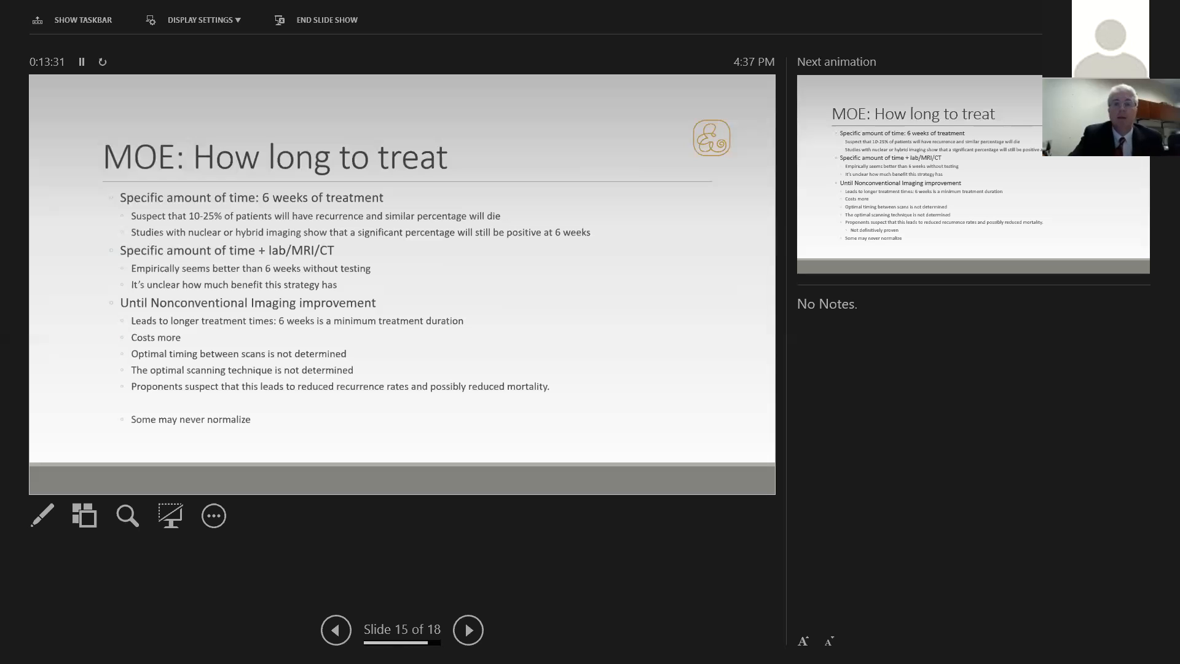
Reveal the 'Not definitively proven' sub-point on slide 15.
left_click(467, 630)
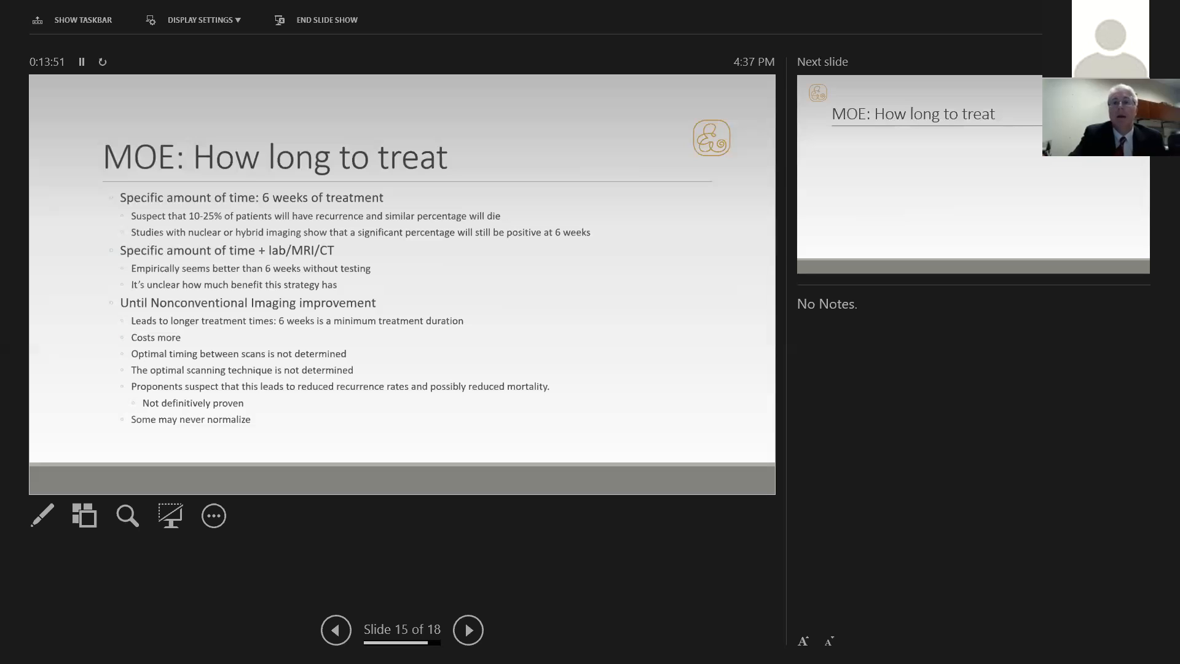
Advance to slide 16 of 18 with duration recommendations and CT images.
left_click(467, 629)
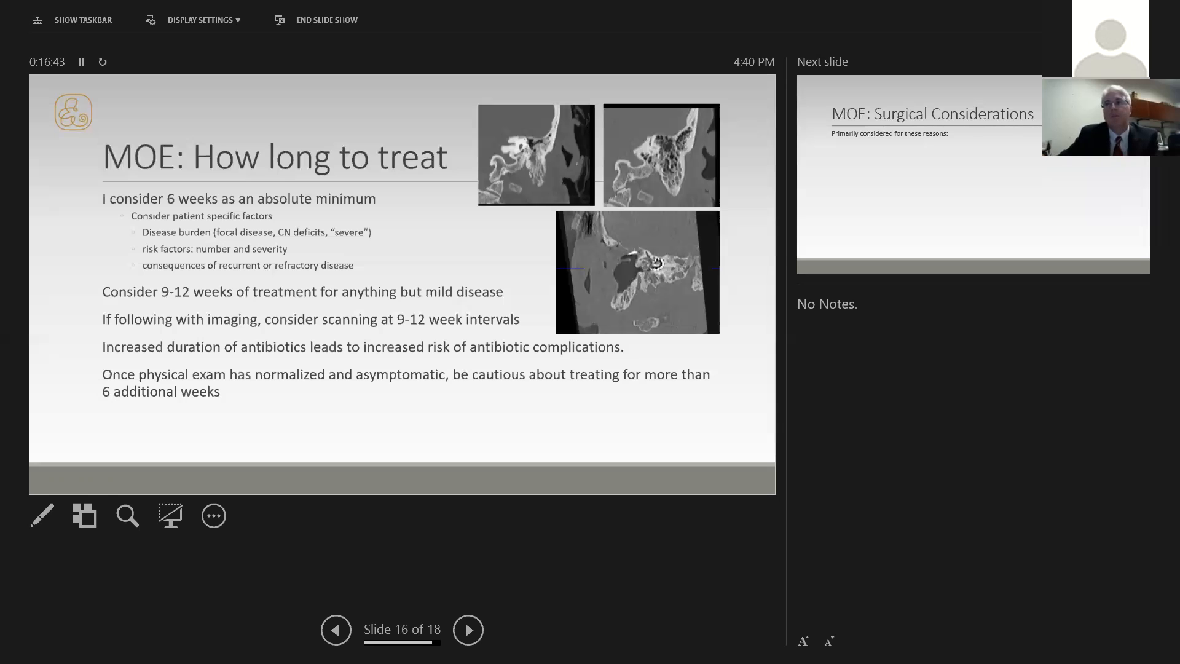
Advance through slide 17, 'MOE: Surgical Considerations', to slide 18, 'Conclusions'.
left_click(466, 630)
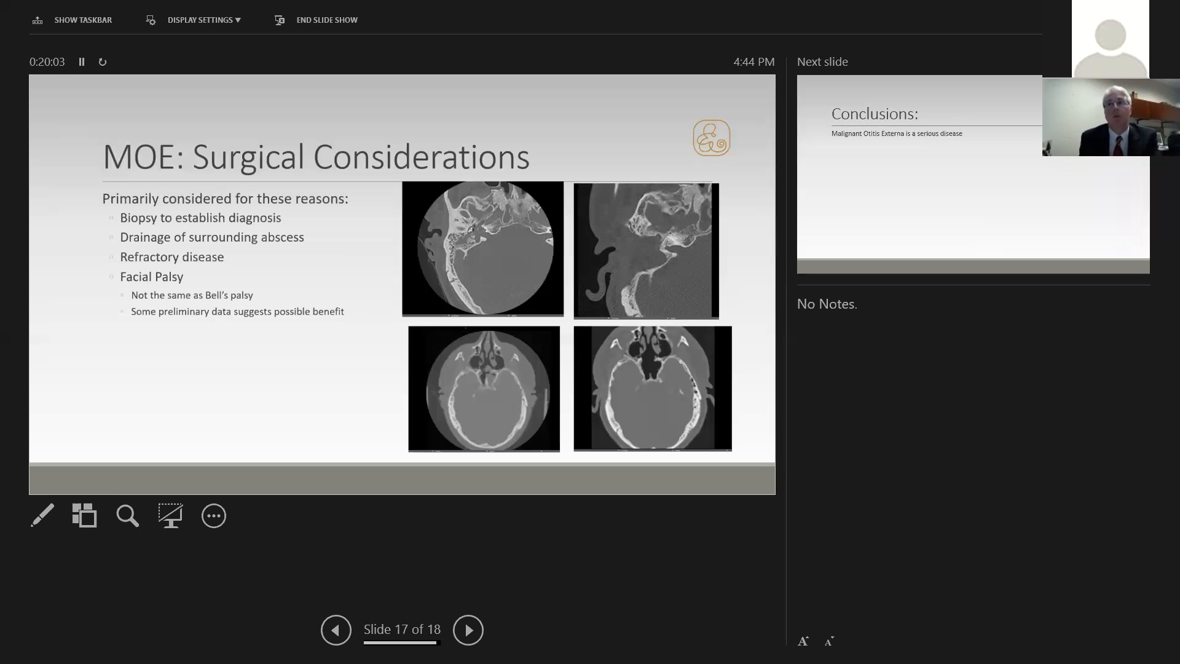
left_click(467, 629)
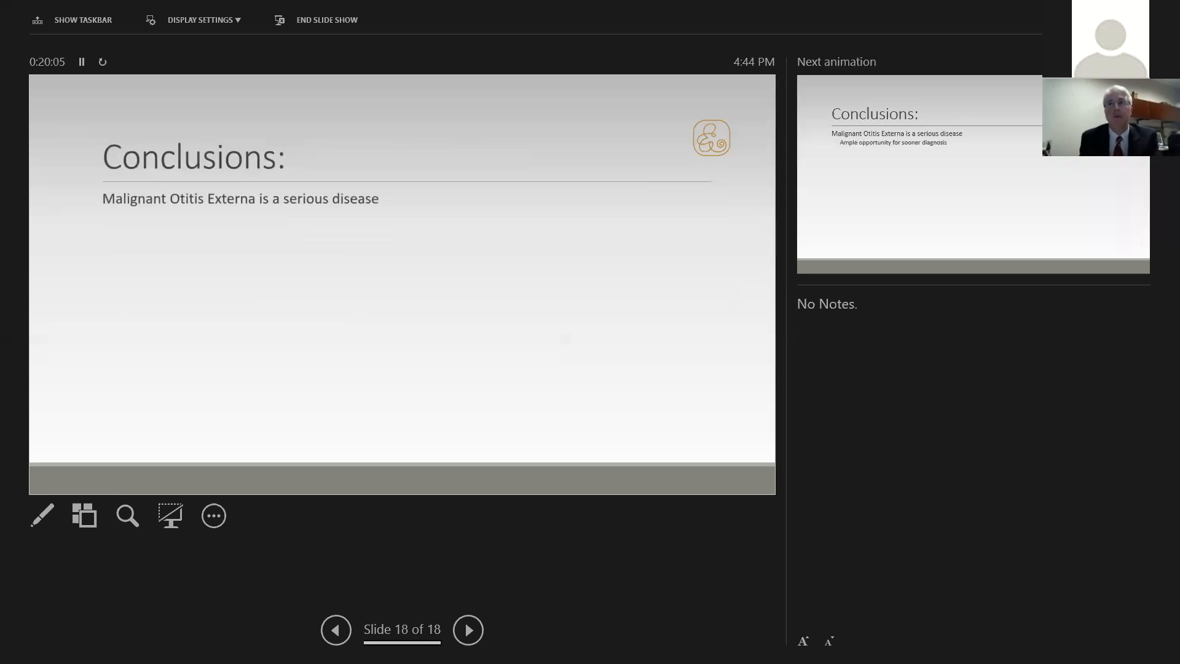